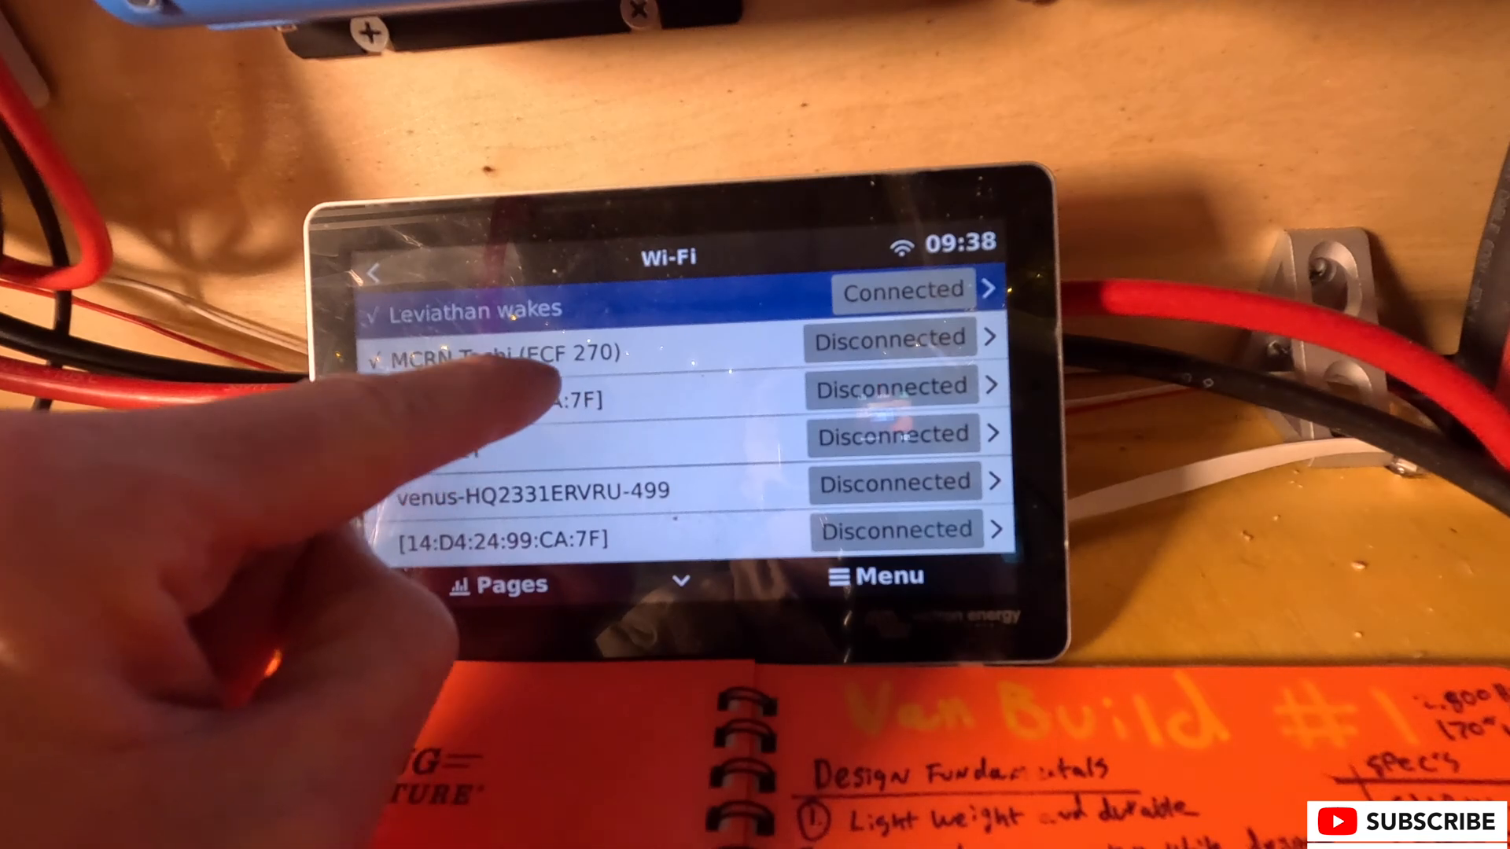
pyautogui.scroll(-3)
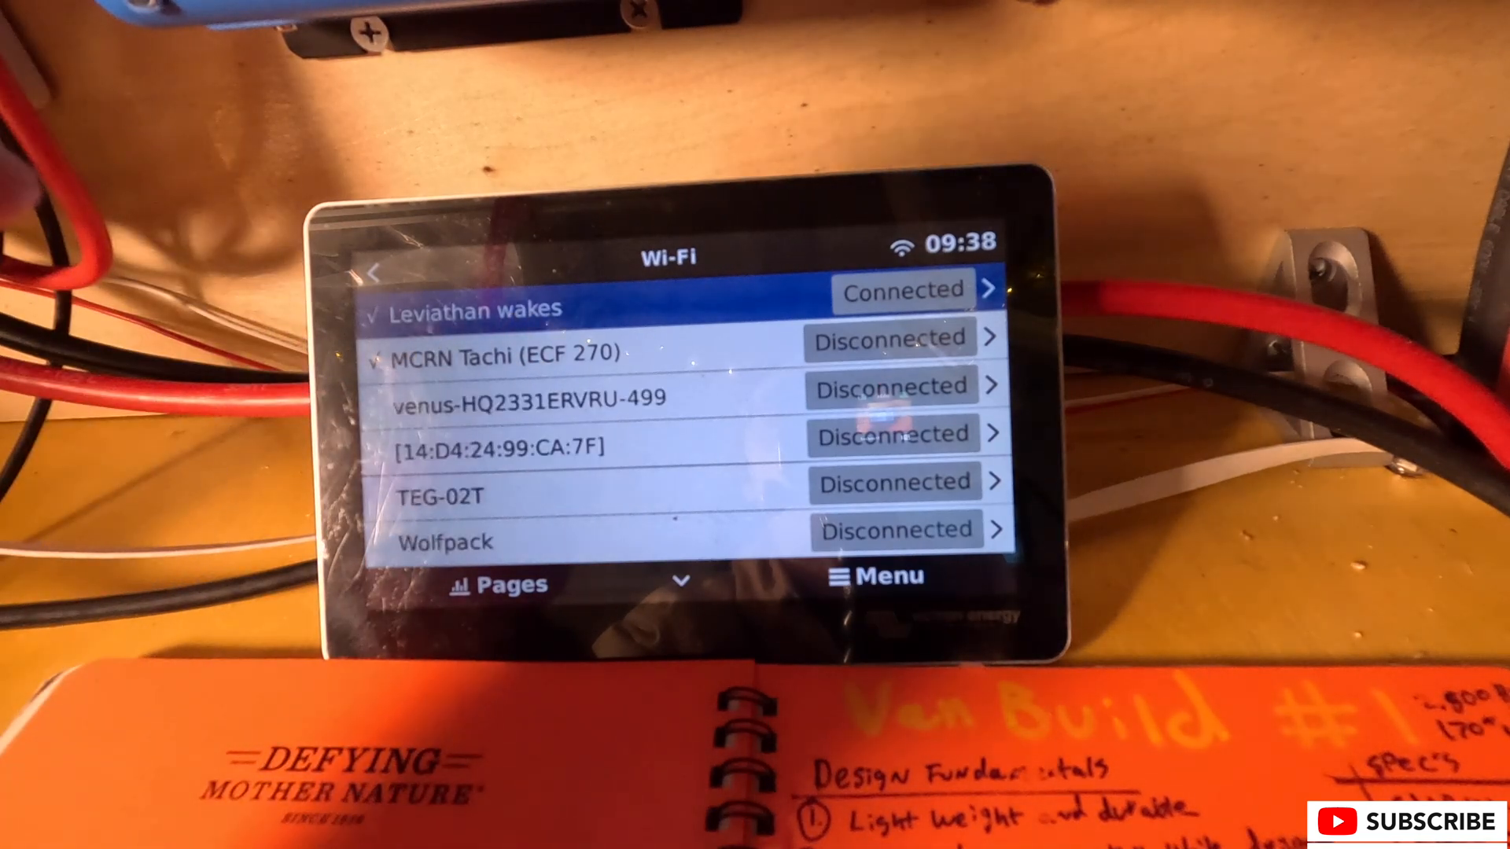